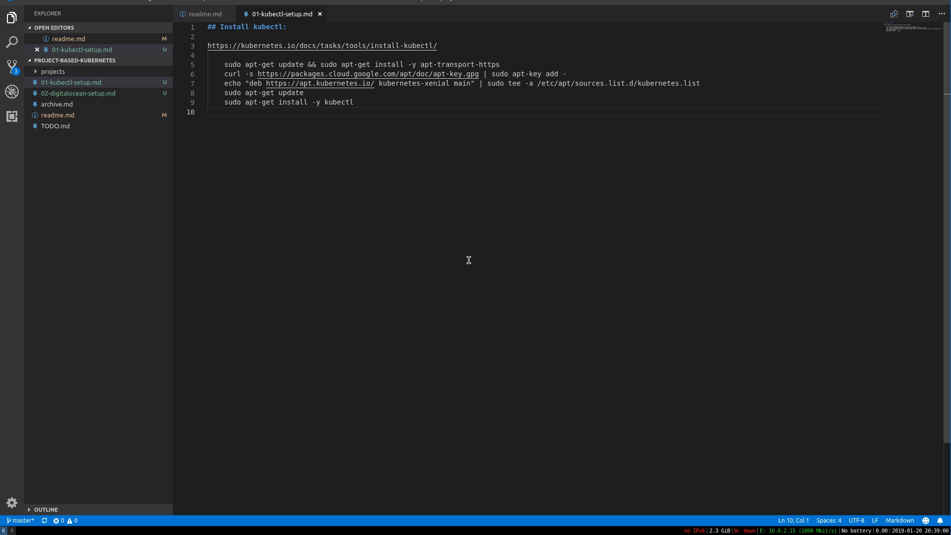
Preview 01-kubectl-setup.md rendered and select its five apt install command lines
left_click(894, 13)
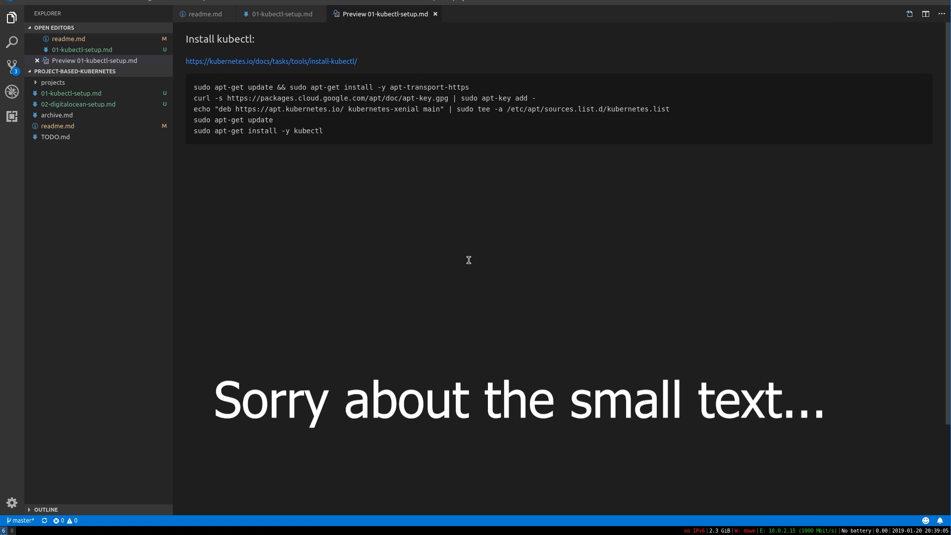
mouse_move(353, 136)
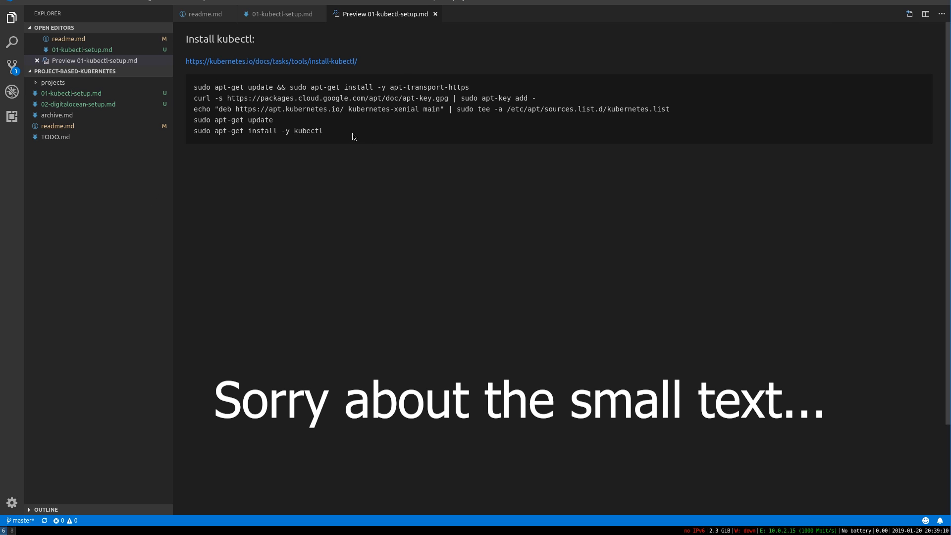
left_click_drag(194, 86, 323, 130)
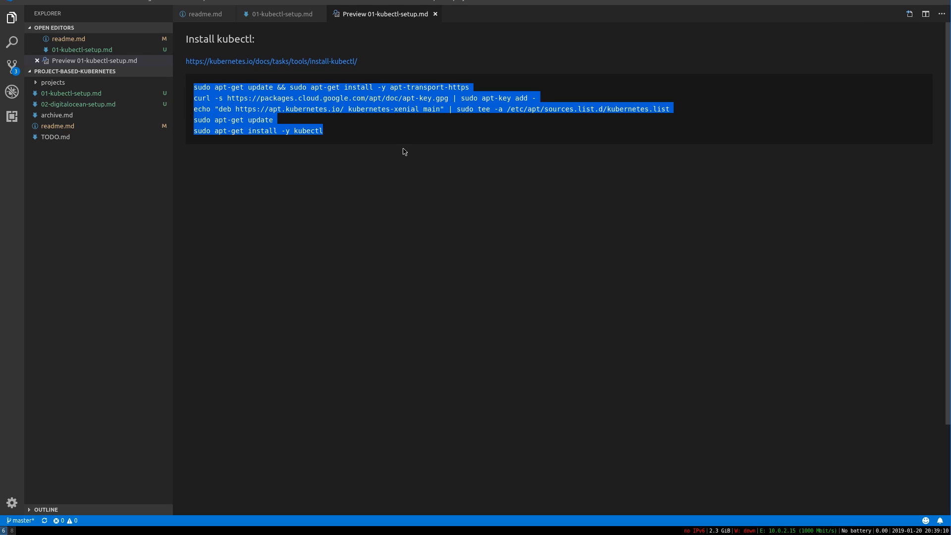
mouse_move(381, 183)
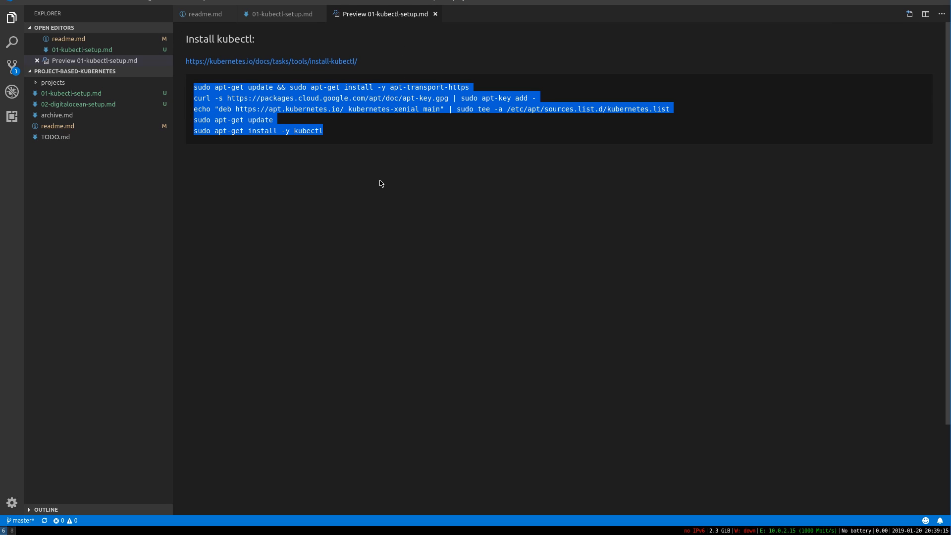
mouse_move(332, 66)
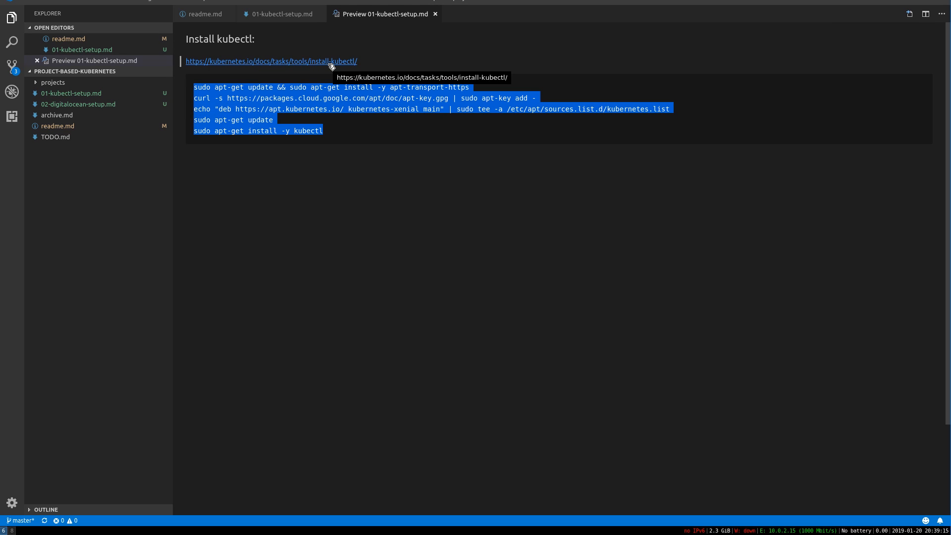
mouse_move(428, 66)
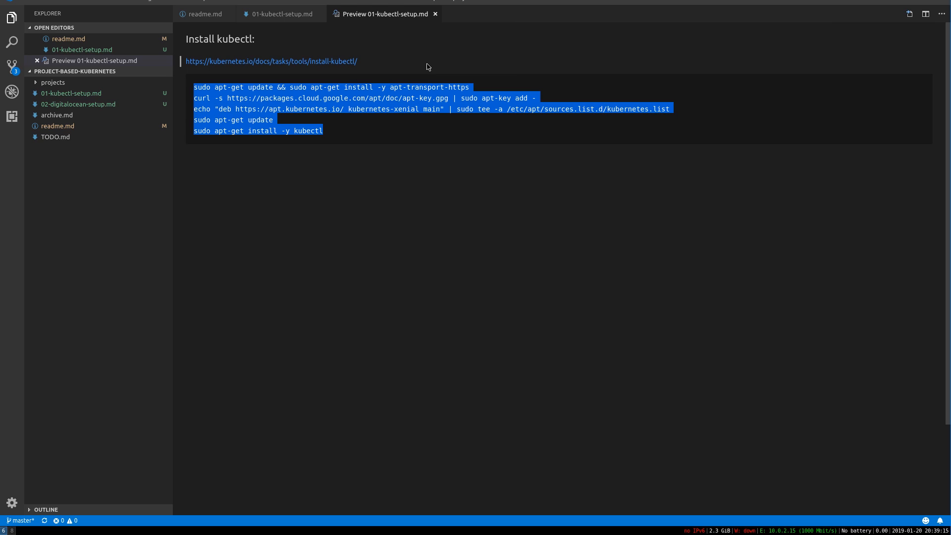
mouse_move(426, 183)
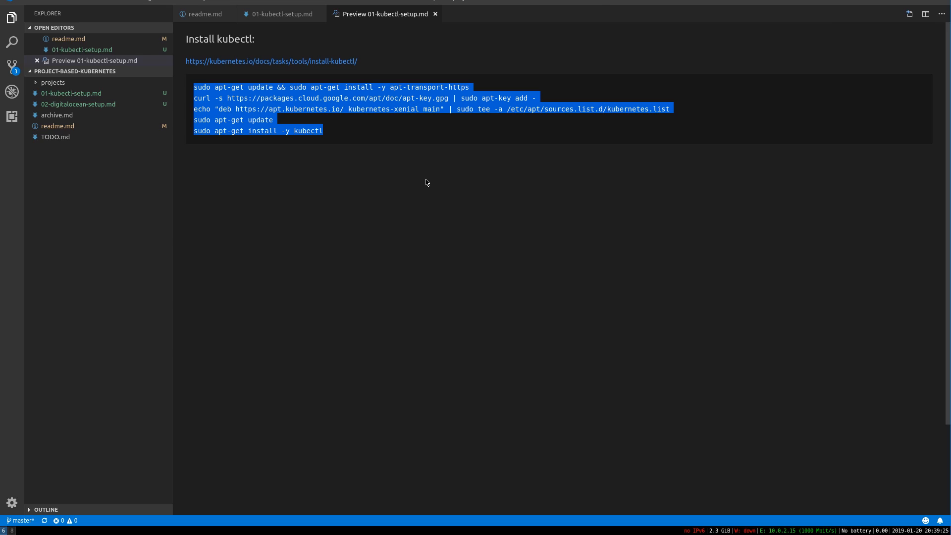
Show the kubernetes.io 'Install and Set Up kubectl' guide in the browser
left_click(271, 61)
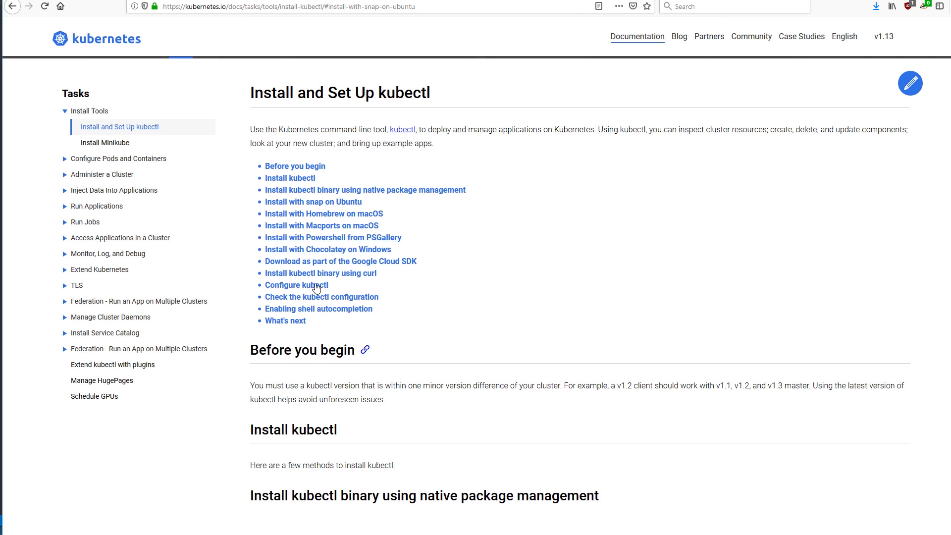
mouse_move(245, 234)
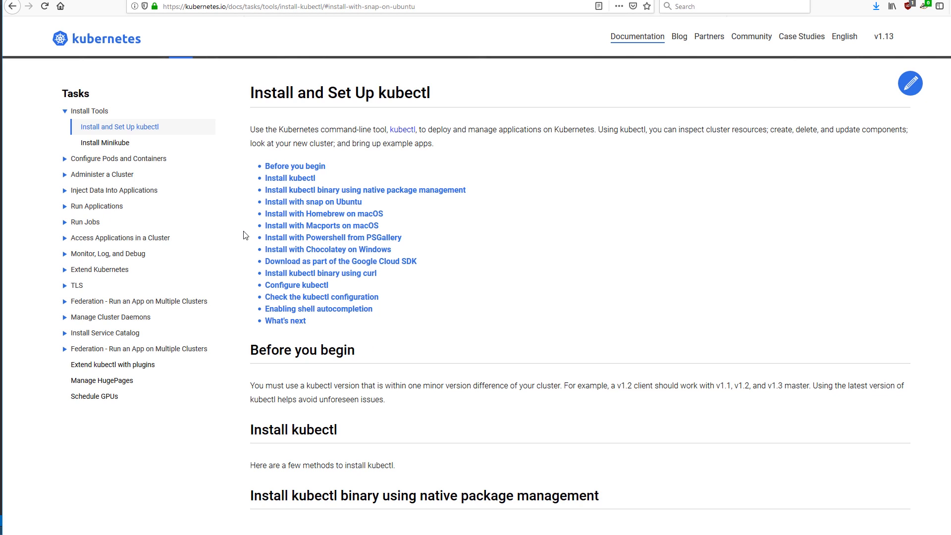
mouse_move(462, 231)
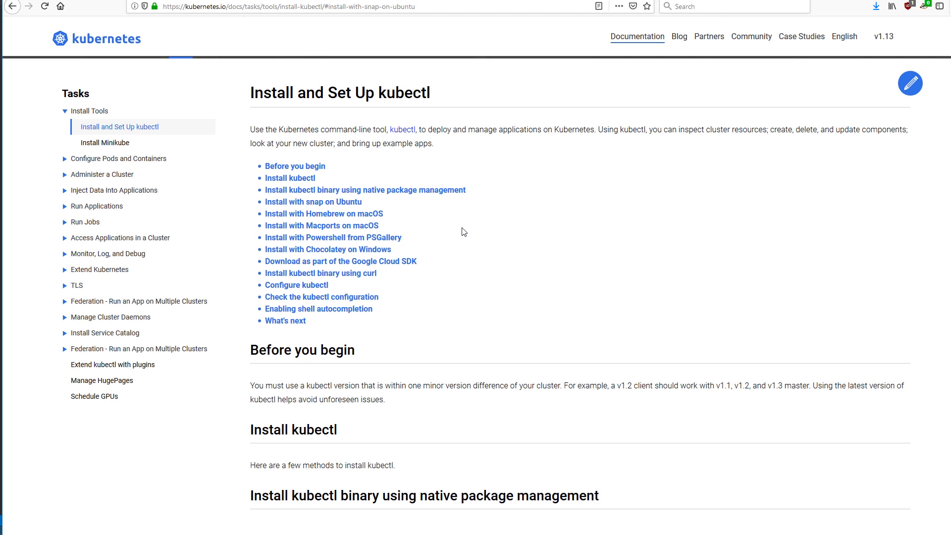
mouse_move(367, 219)
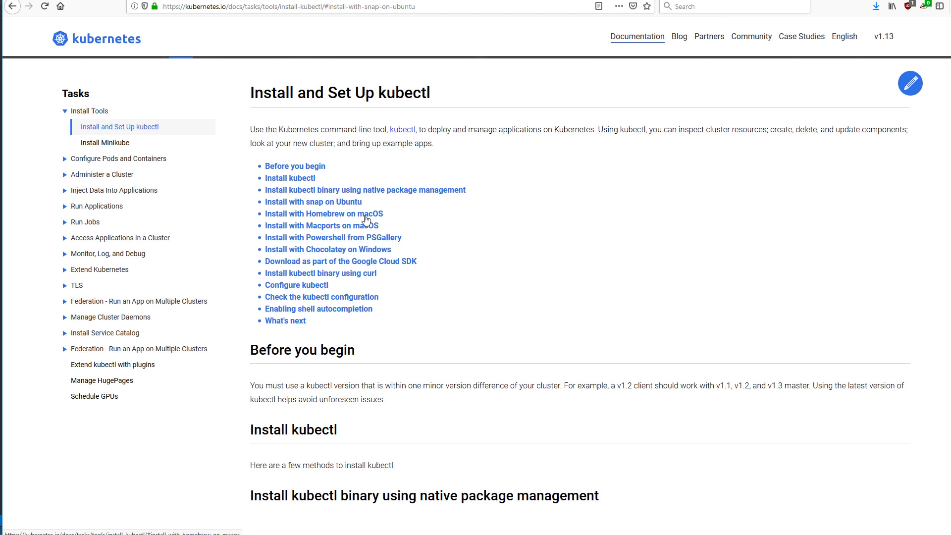
mouse_move(393, 198)
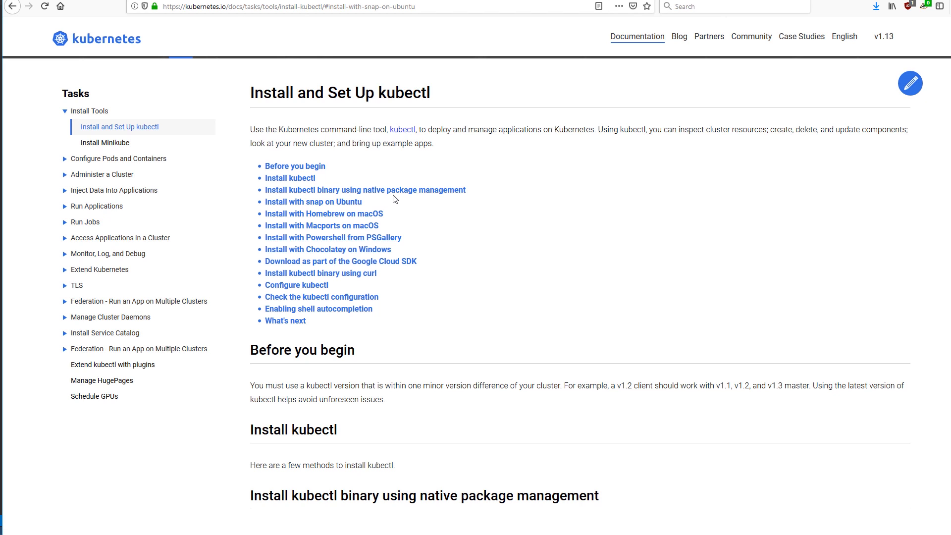
mouse_move(408, 213)
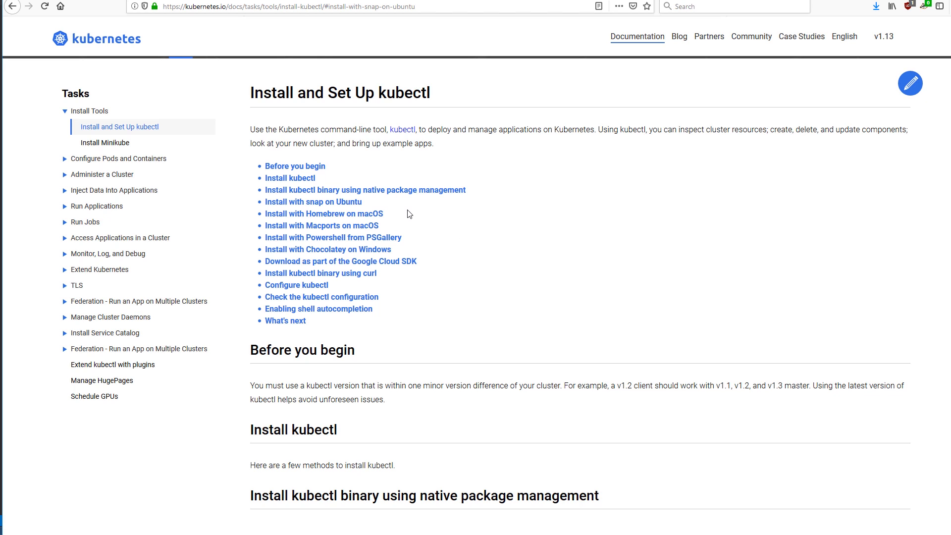
mouse_move(375, 254)
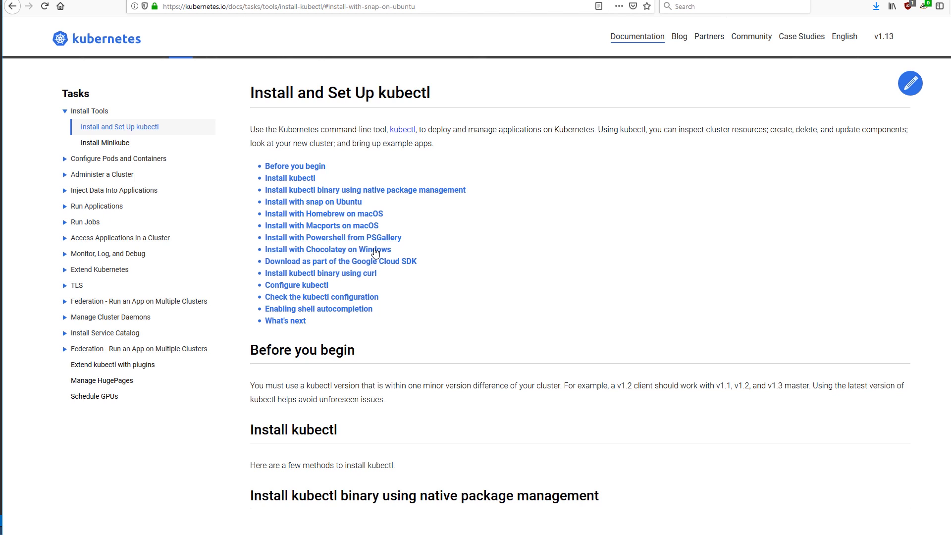
mouse_move(384, 243)
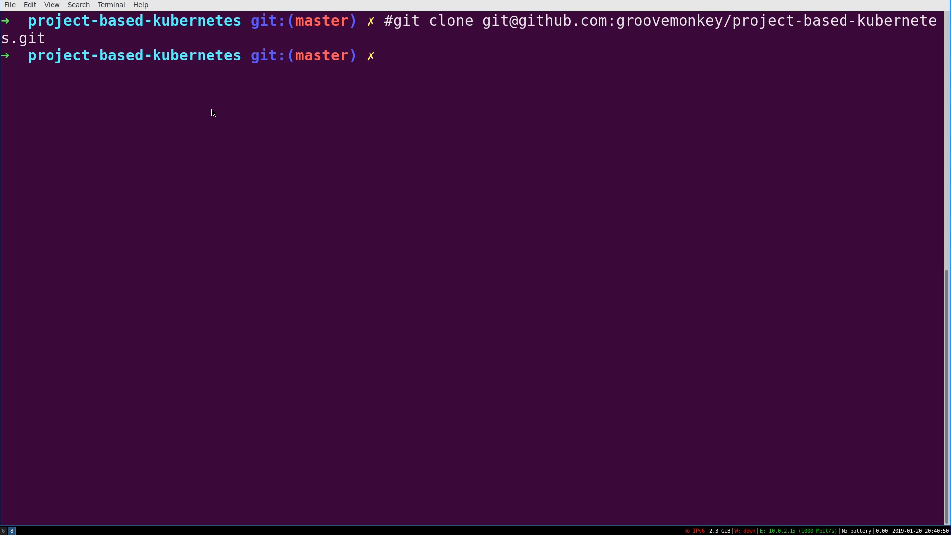
Run the pasted apt-get, curl, echo and install commands to install kubectl 1.13.2-00
type("whoami")
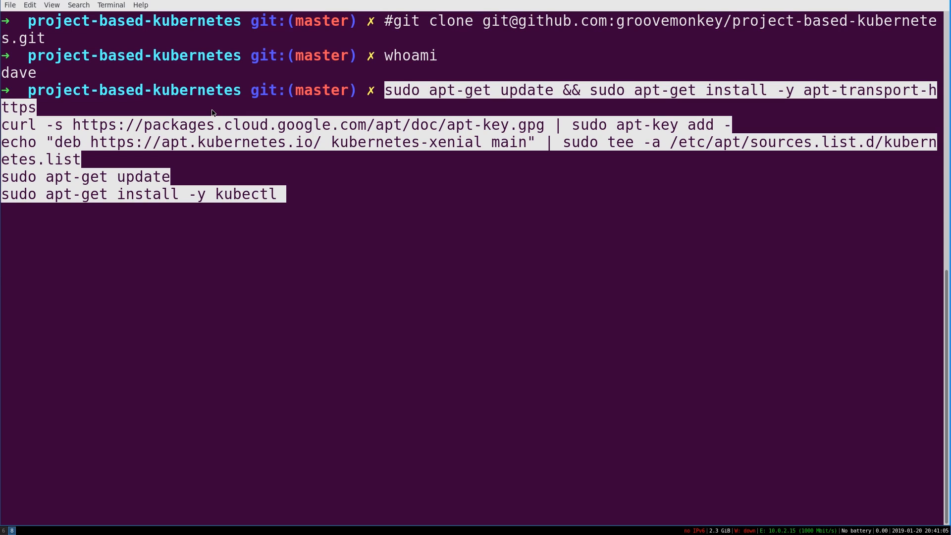
key("Return")
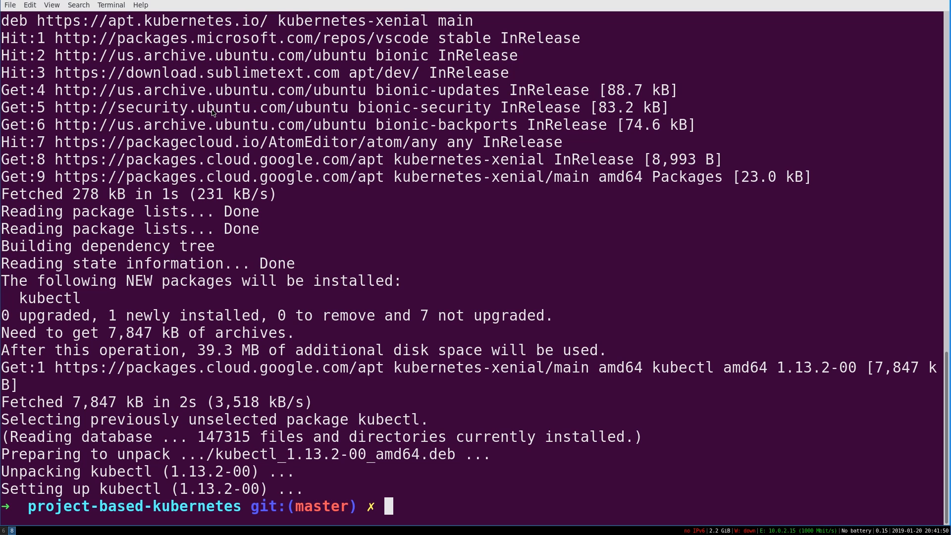
Run 'which kubectl' to confirm the binary is at /usr/bin/kubectl
type("which")
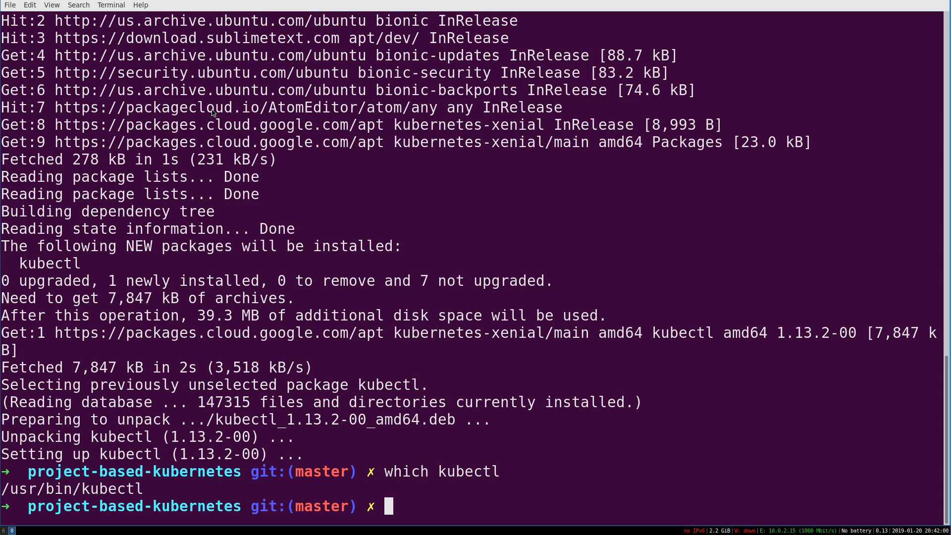
Run 'kubectl help' and scroll through the command categories and usage notes
type("kubectl he")
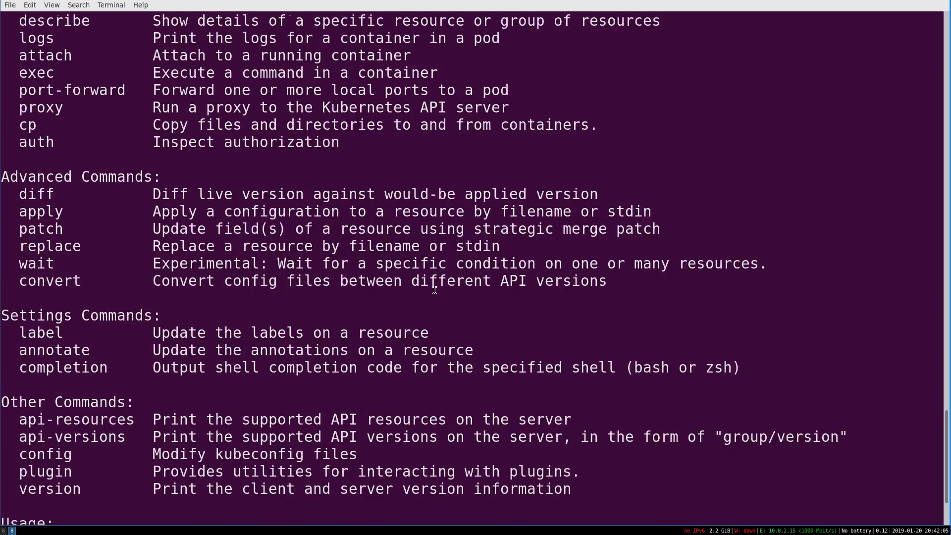
scroll("up", 3)
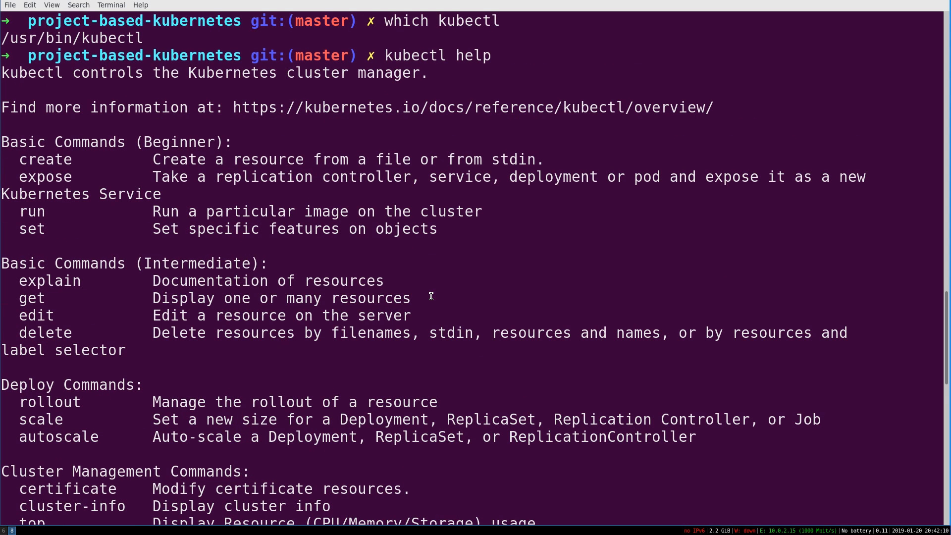
mouse_move(444, 287)
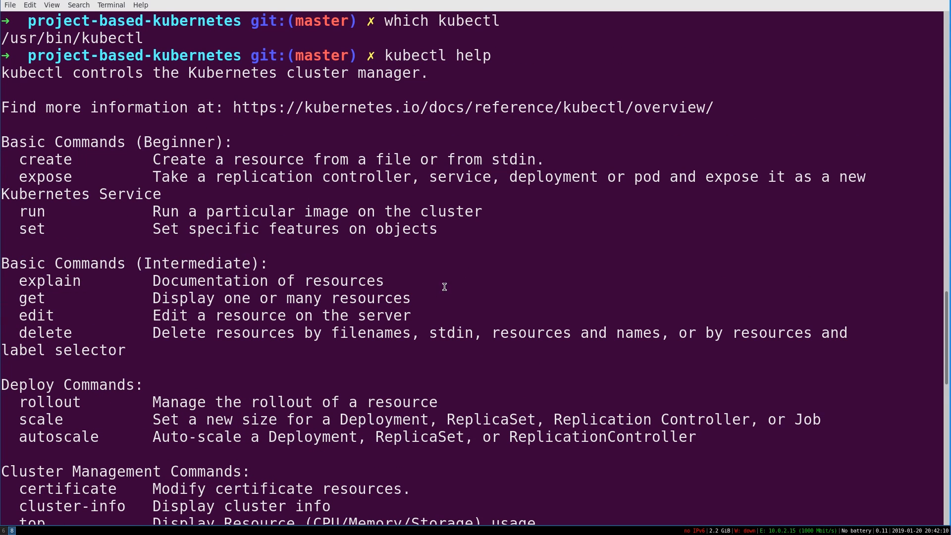
mouse_move(436, 367)
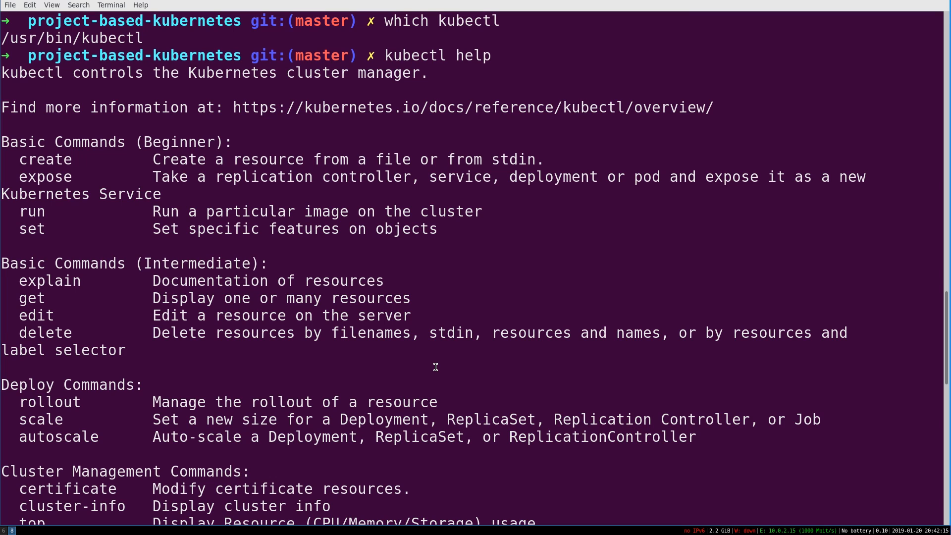
mouse_move(453, 368)
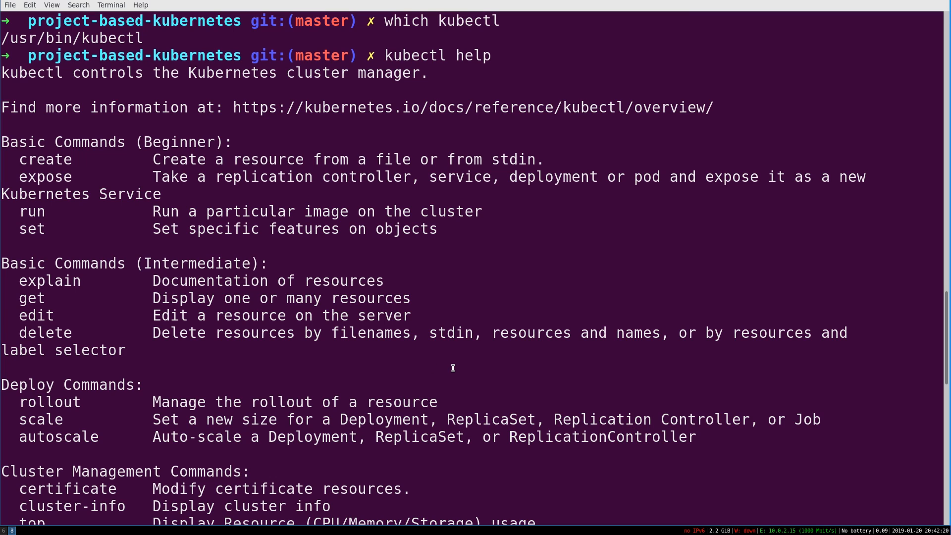
scroll("down", 3)
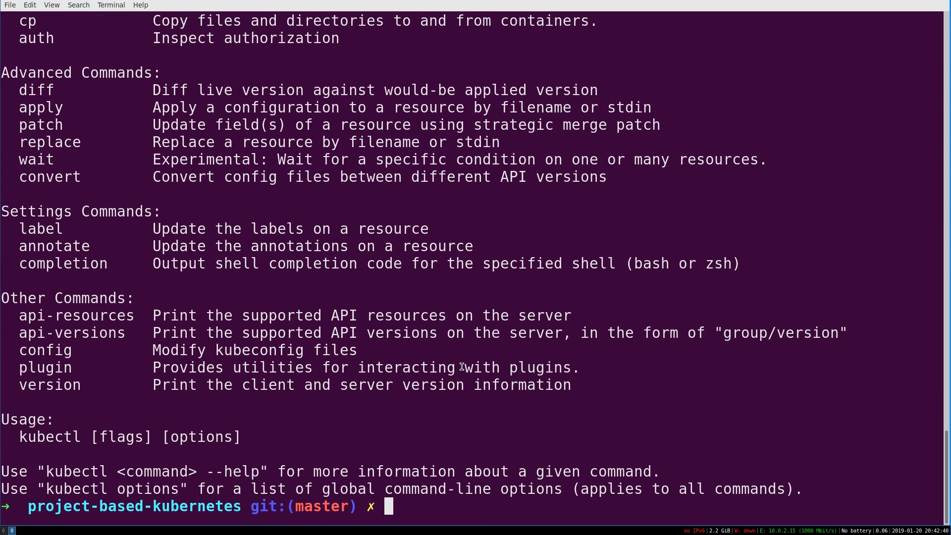
mouse_move(461, 353)
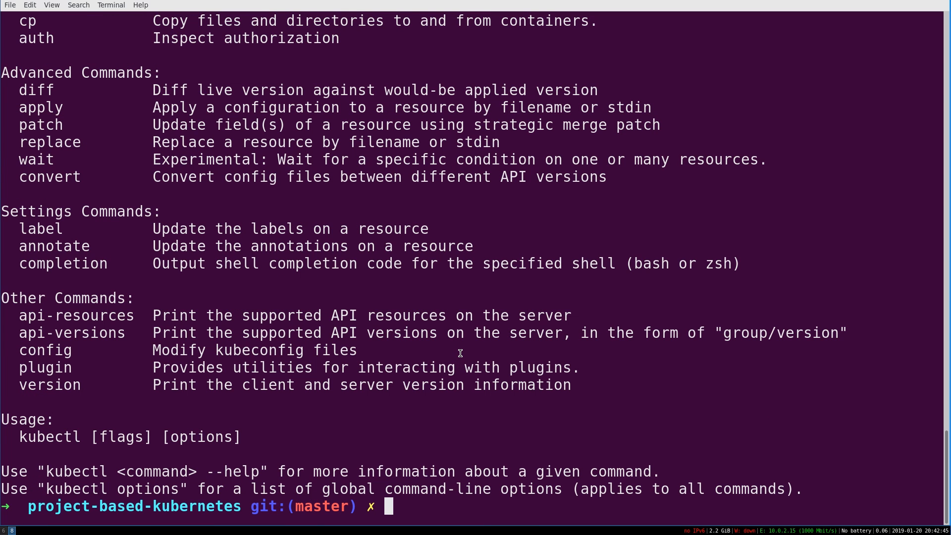